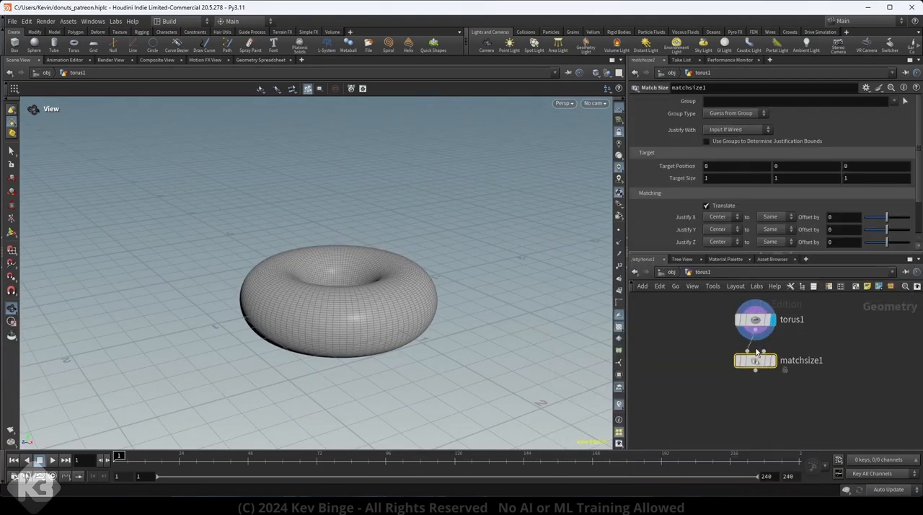
Step: Add a Labs Snow Buildup after matchsize1 on the torus and display it
left_click(756, 359)
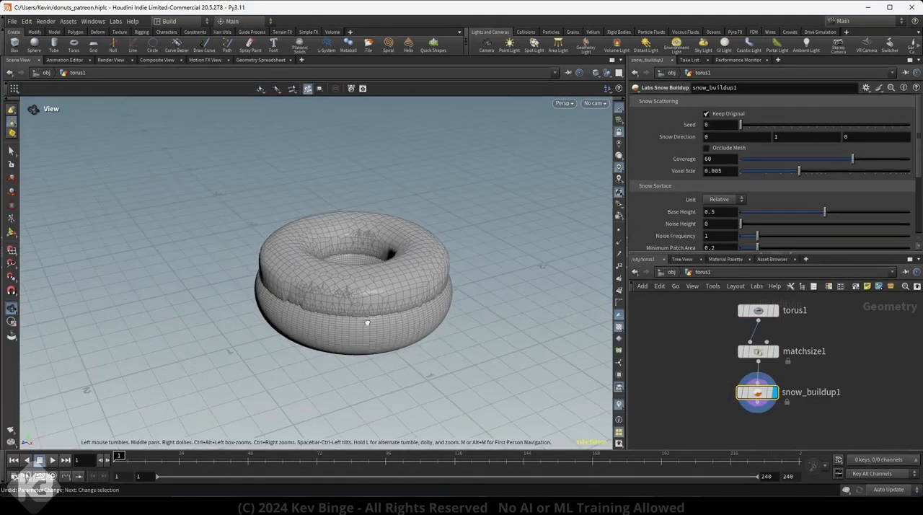
Step: Change the buildup size measurement mode before colouring the coating magenta and merging
left_click(724, 199)
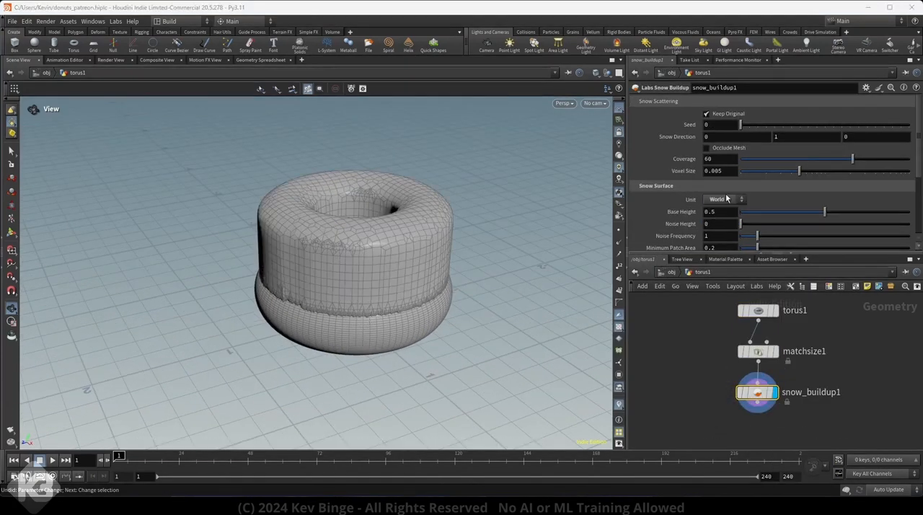
left_click(728, 199)
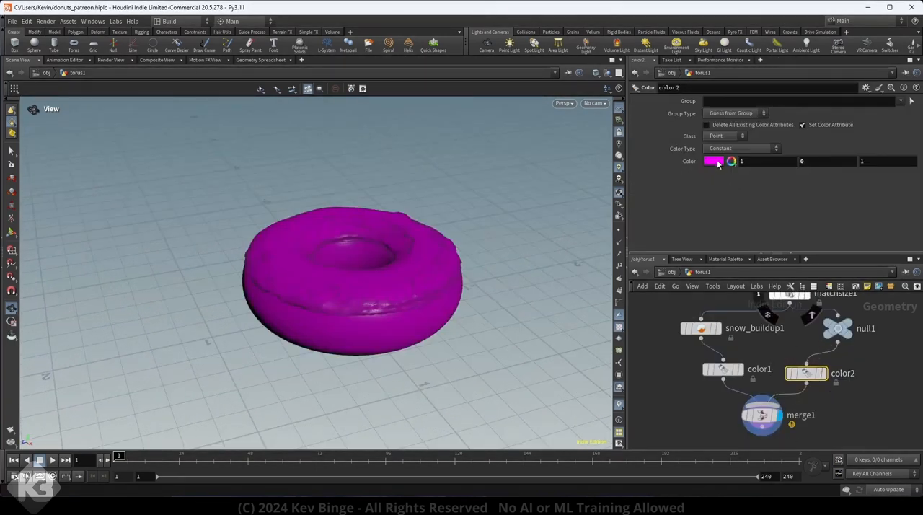
Step: Create a Line swept into a rounded tube with round end caps as a capsule sprinkle
left_click(714, 161)
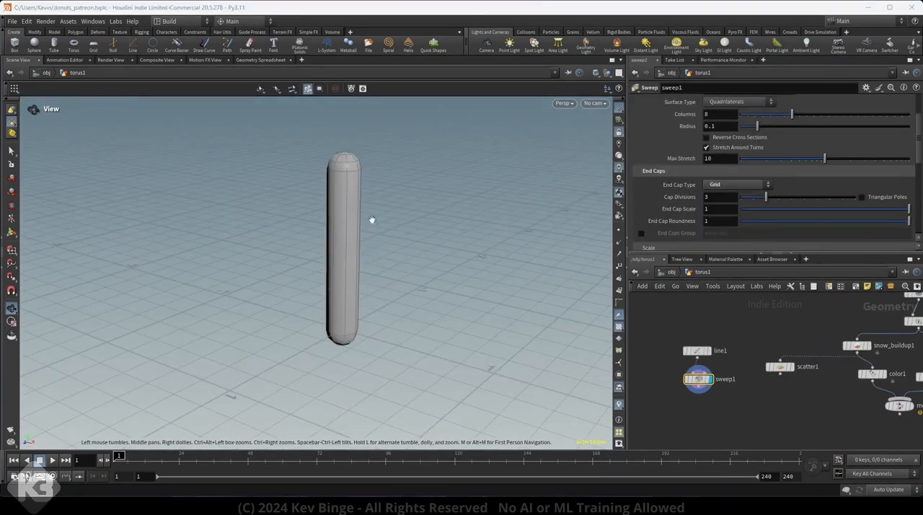
Step: Adjust the sprinkle line length before scattering and copying it to points with random pscale
left_click(705, 326)
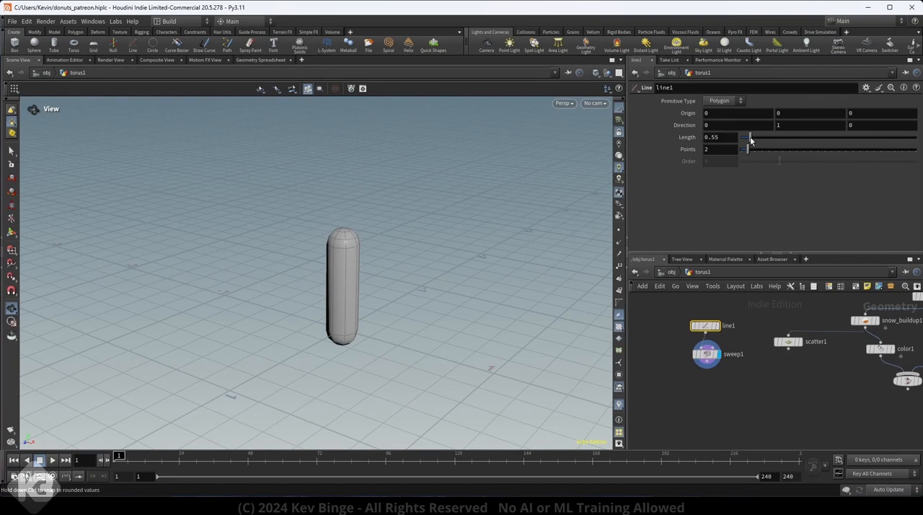
left_click_drag(751, 137, 743, 137)
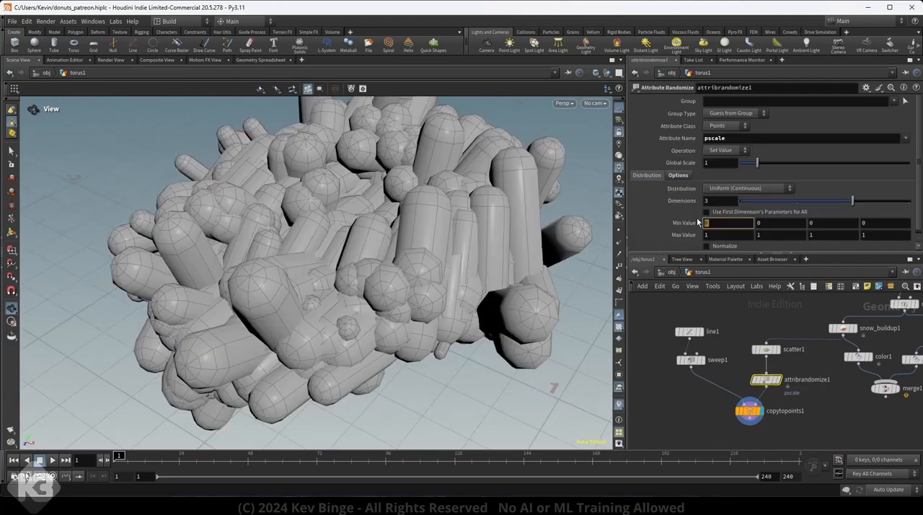
Step: Lower the pscale max to 0.08 and add a Cd randomize so sprinkles get random colours
type("0.08")
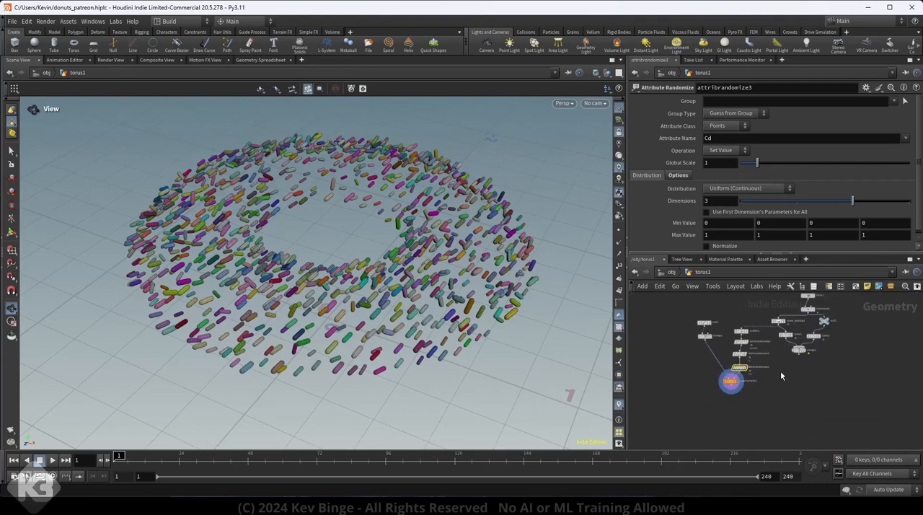
left_click(806, 340)
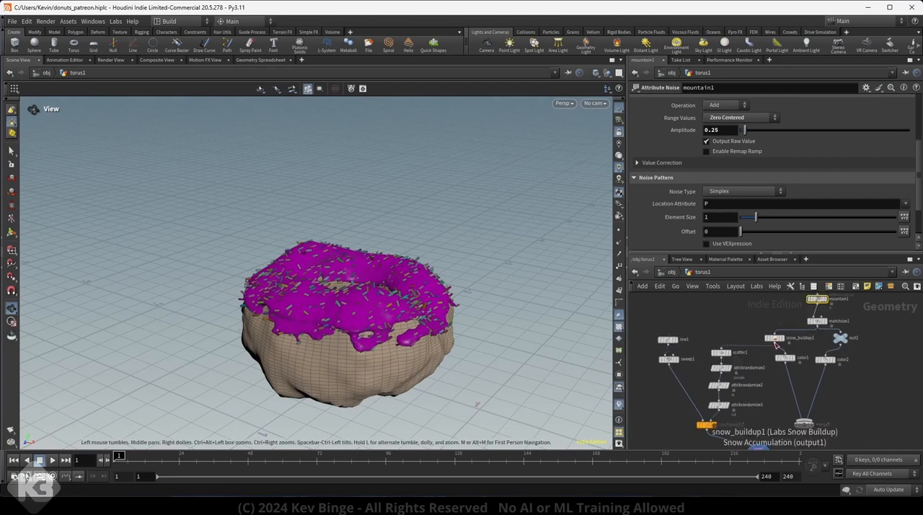
Step: Copy the donut to grid points and blast by group into ICING and SPRINKLES nulls
left_click_drag(756, 217, 747, 216)
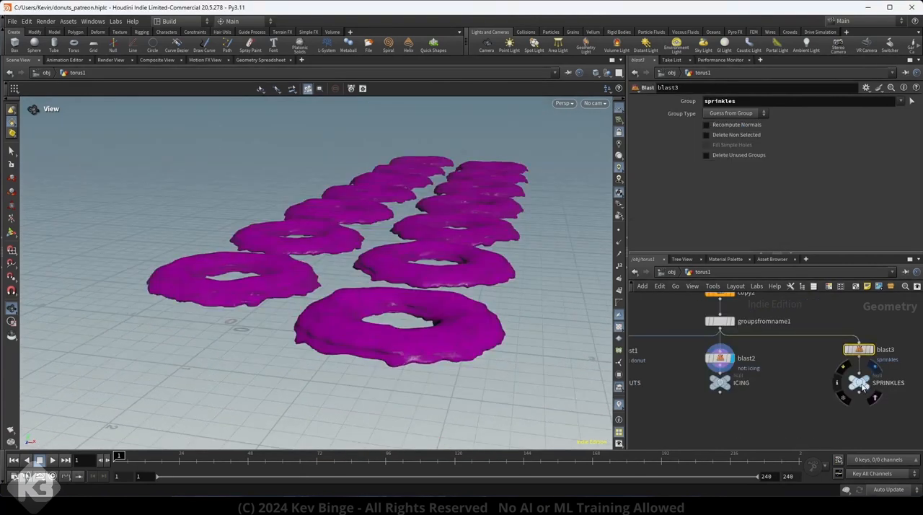
Step: Display the donuts, sprinkles and icing Object Merge objects together with a grid1 floor
left_click(860, 382)
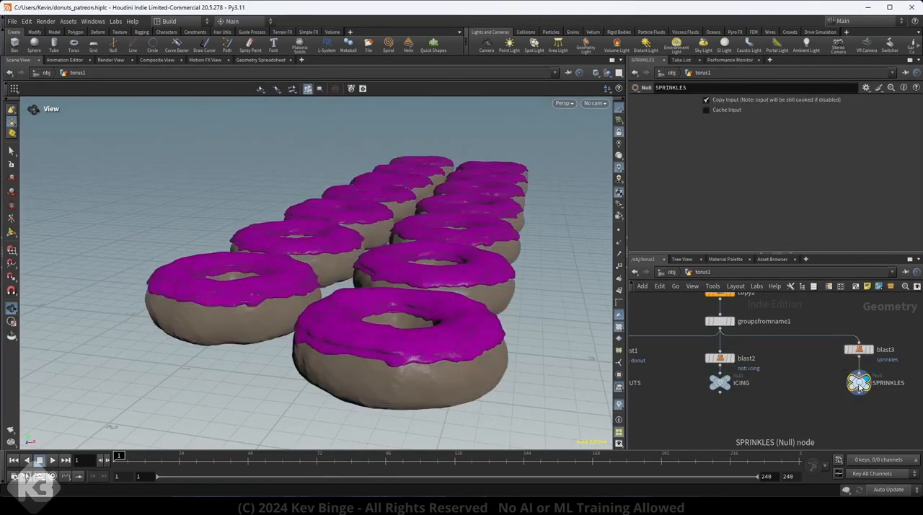
left_click(885, 349)
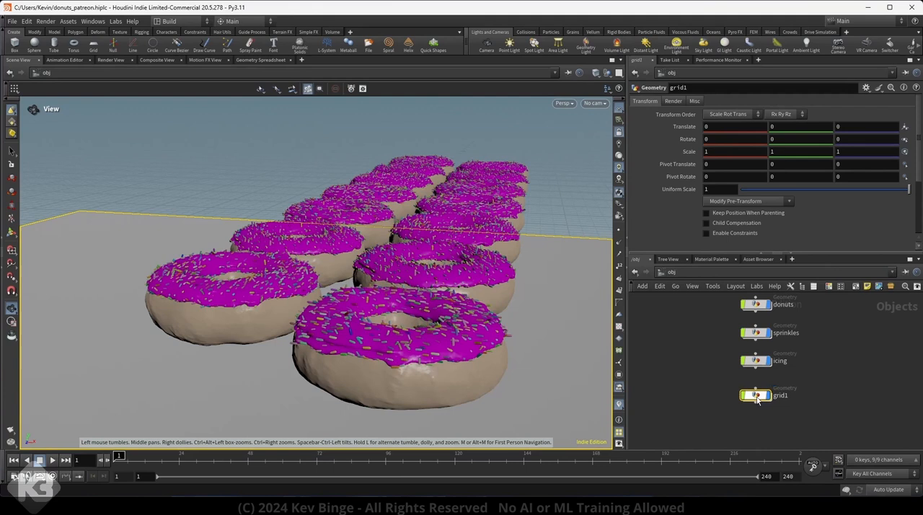
Step: In Solaris, add a Scene Import LOP for all objects followed by a Camera LOP
double_click(757, 395)
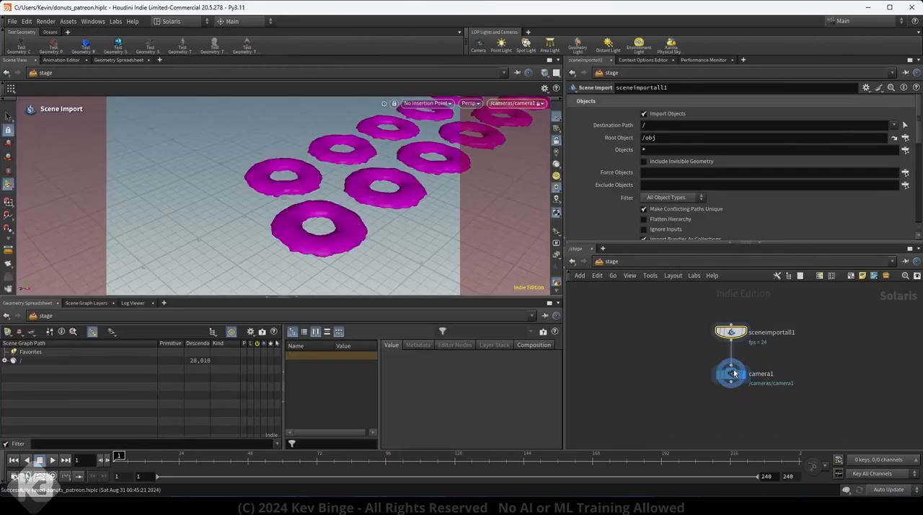
Step: Add Karma Render Settings and USD Render ROP with Karma CPU, then render to MPlay
left_click(729, 365)
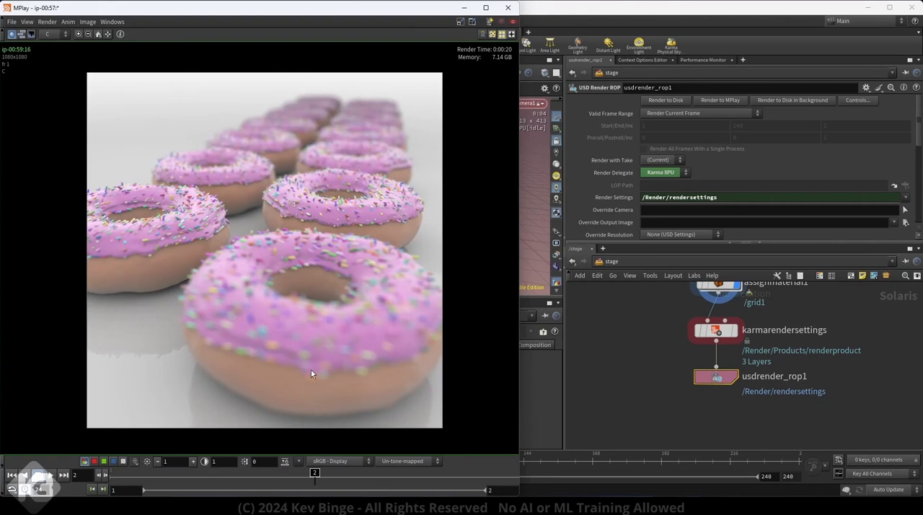
mouse_move(259, 341)
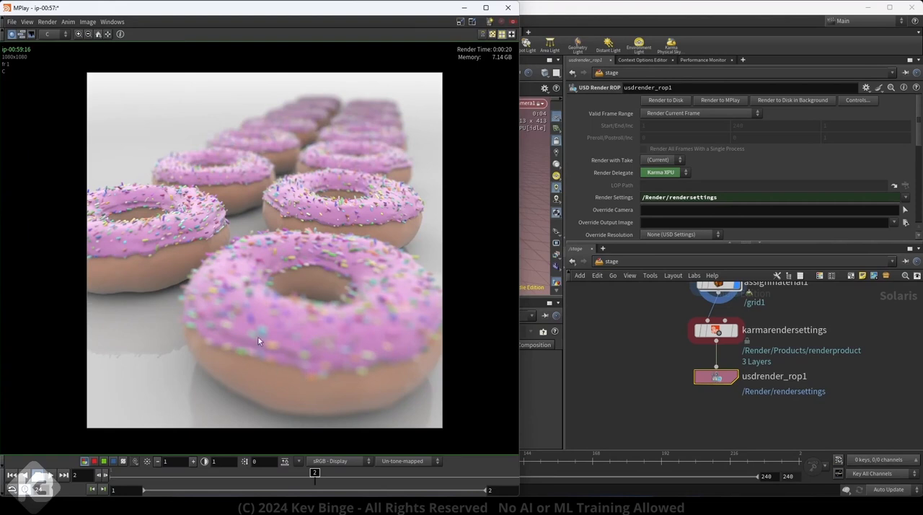
mouse_move(340, 281)
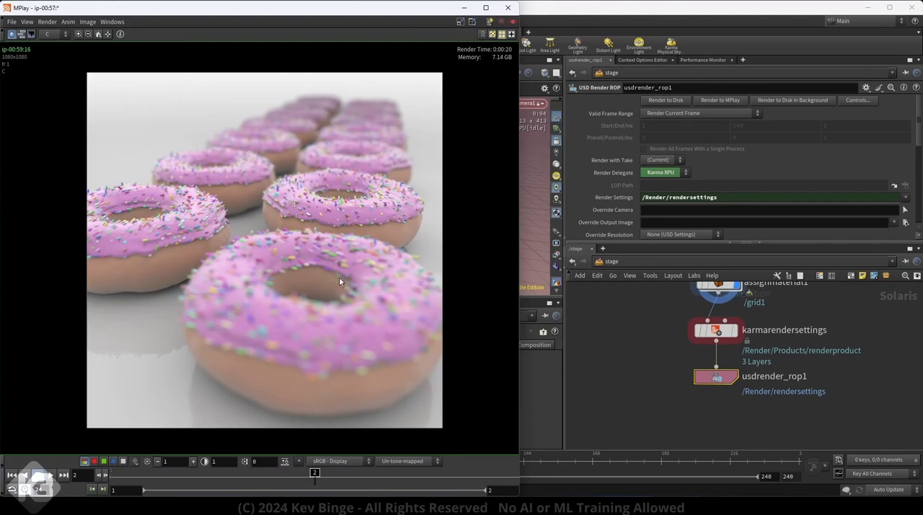